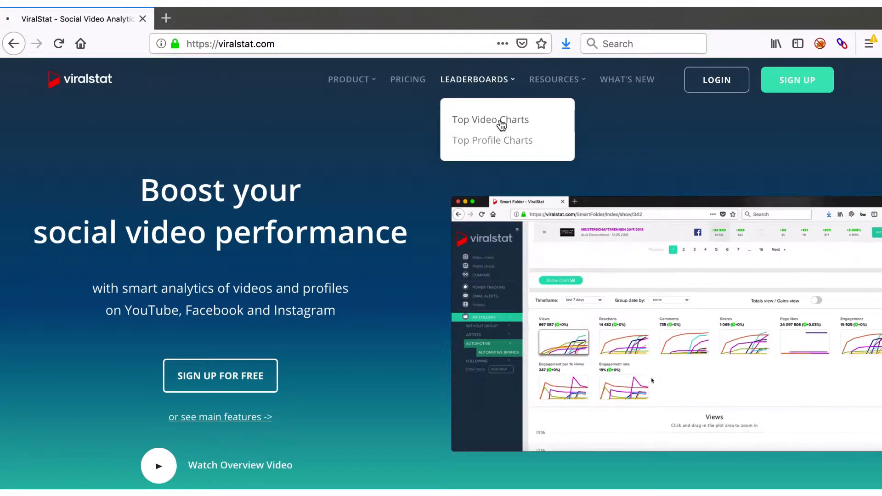
Go to the Top Video Charts leaderboard from the Leaderboards menu.
left_click(489, 119)
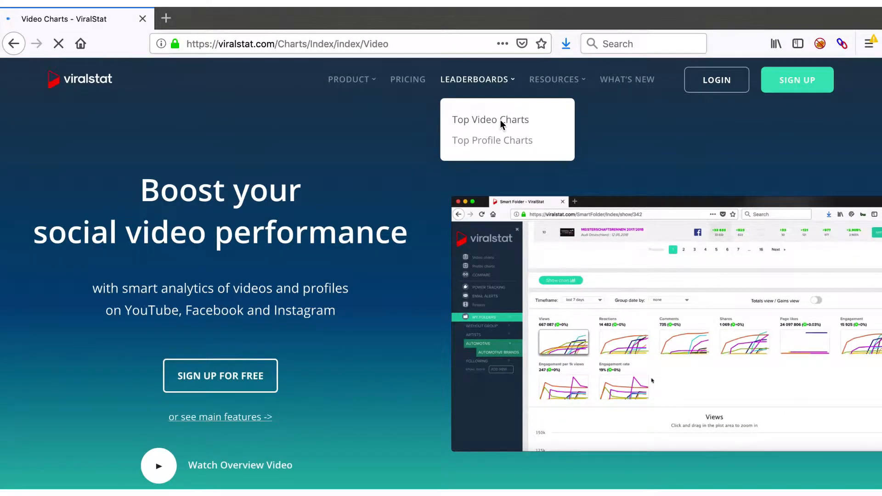
left_click(489, 120)
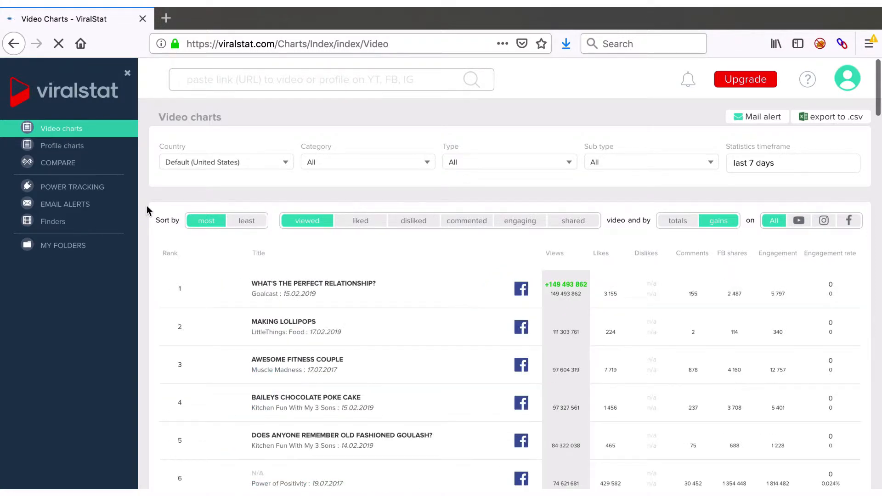
Set the Country filter to All so the chart ranks videos from every country.
scroll("down", 3)
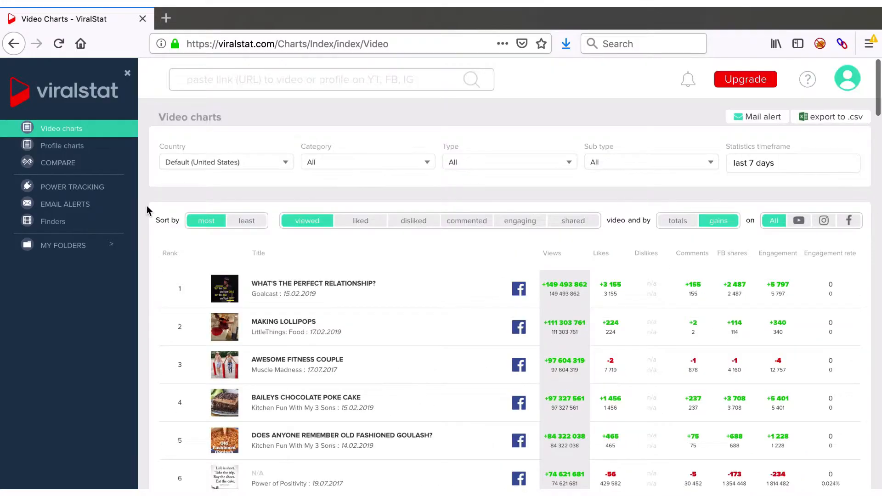
left_click(226, 161)
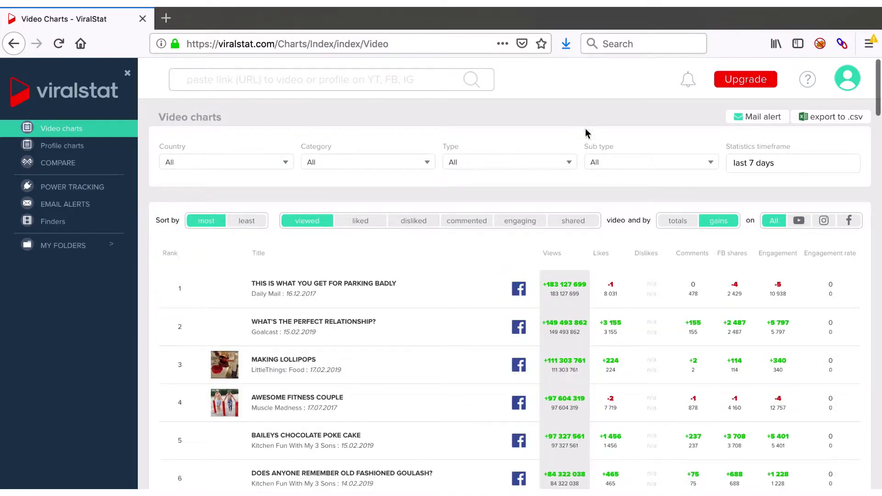
left_click(846, 79)
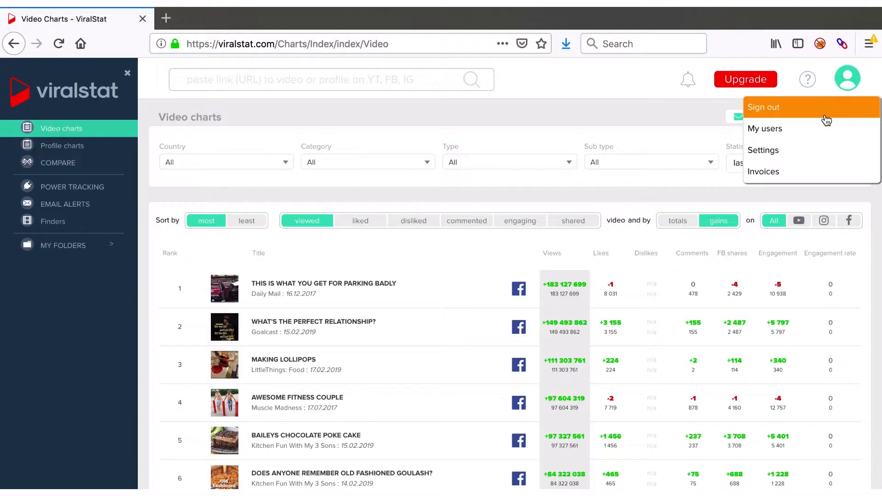
mouse_move(825, 153)
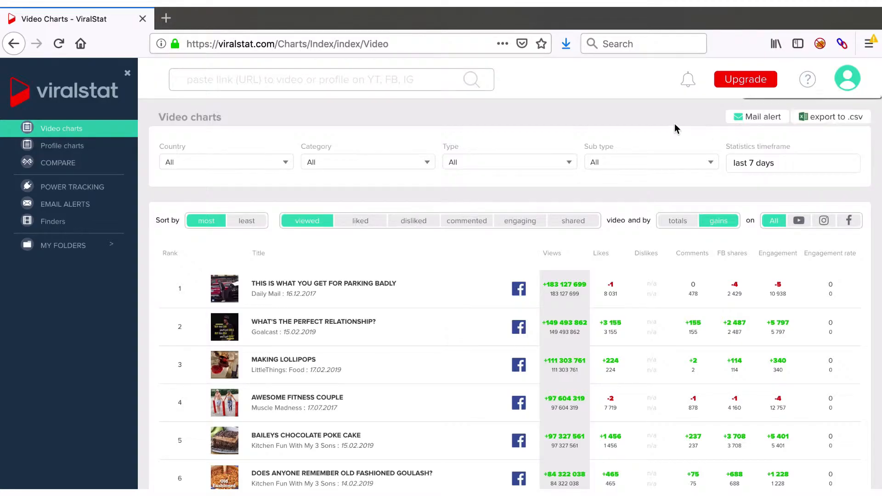
mouse_move(374, 163)
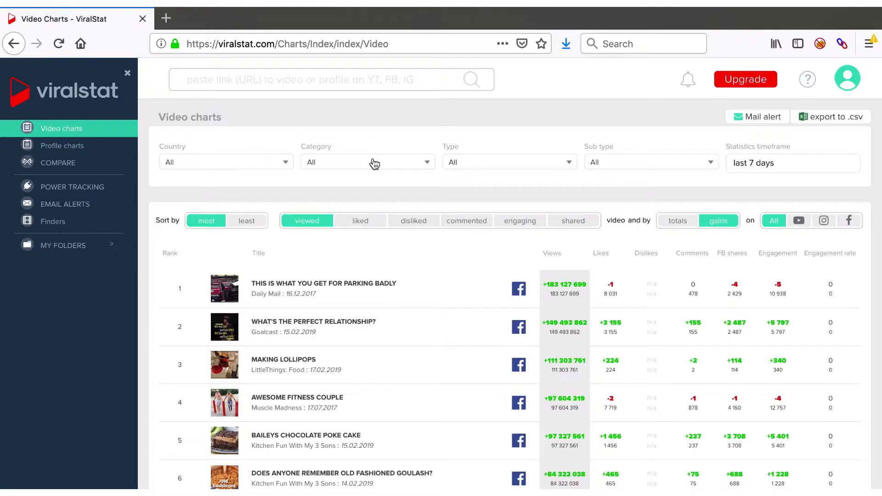
Leave Category unchanged and show the Statistics timeframe presets.
left_click(367, 162)
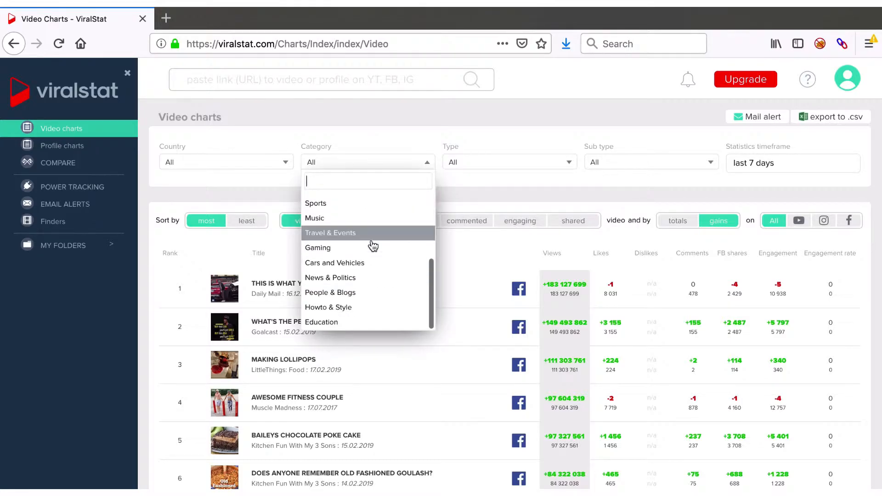
left_click(607, 148)
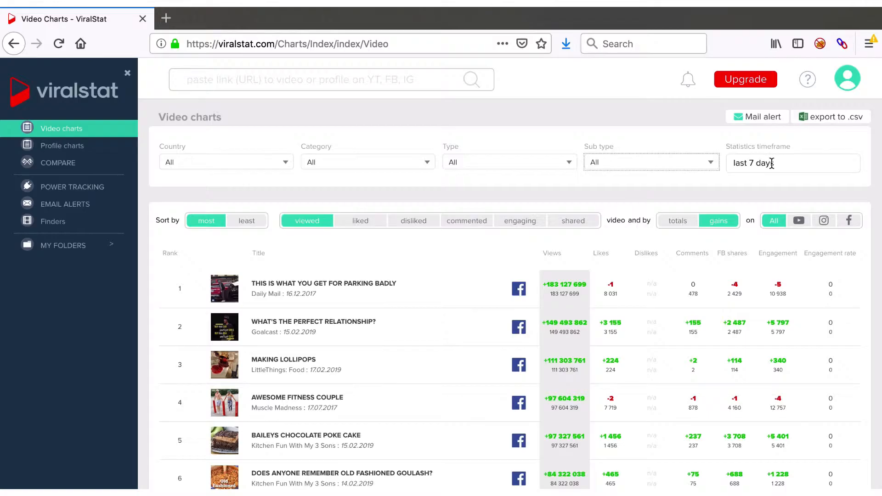
left_click(791, 163)
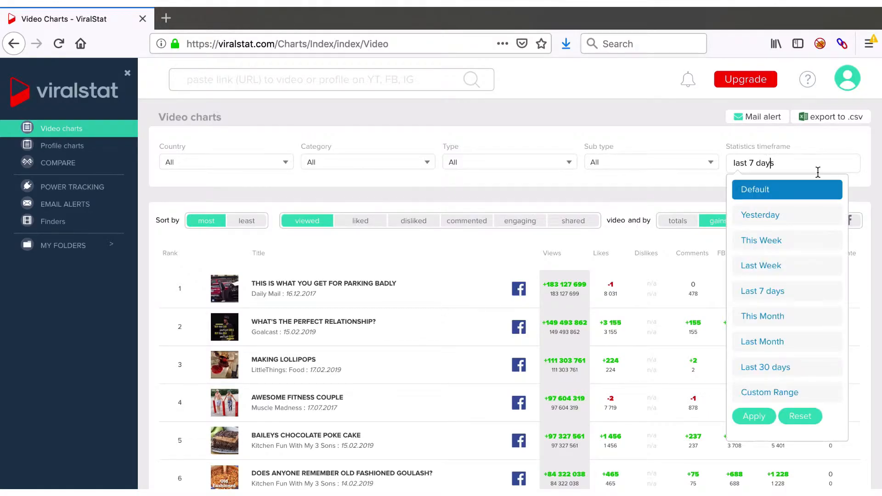
mouse_move(782, 193)
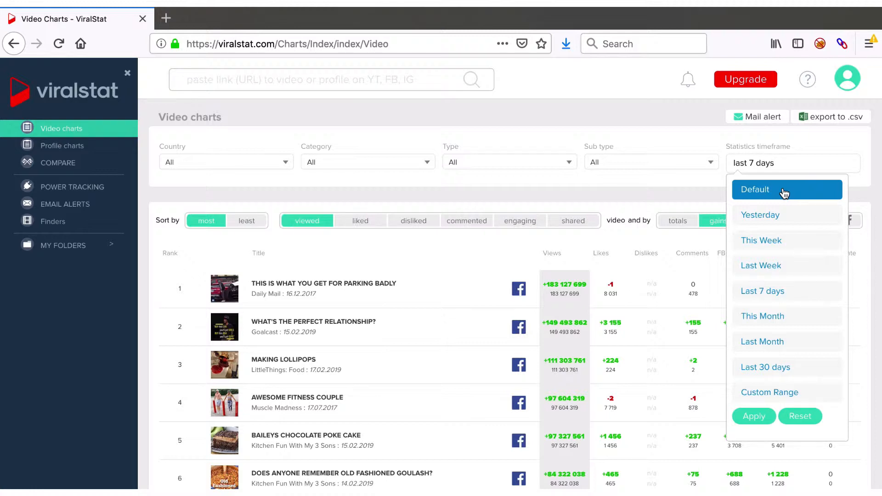
mouse_move(786, 240)
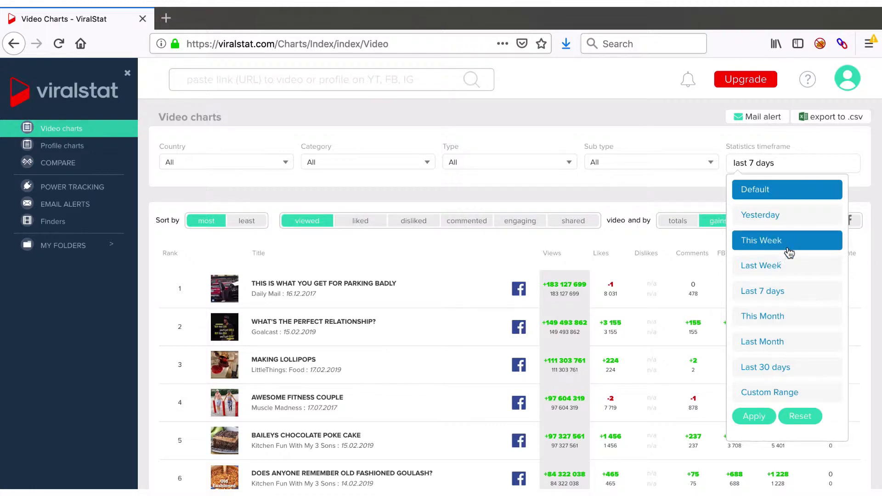
mouse_move(793, 342)
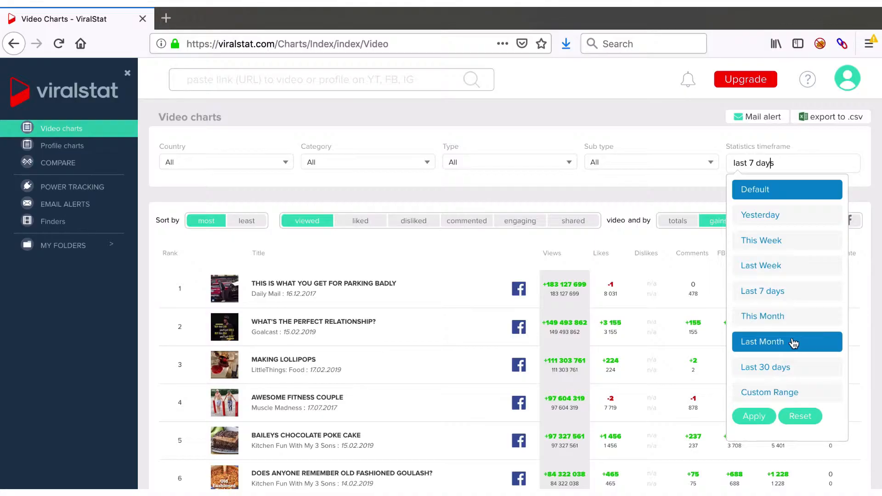
mouse_move(792, 387)
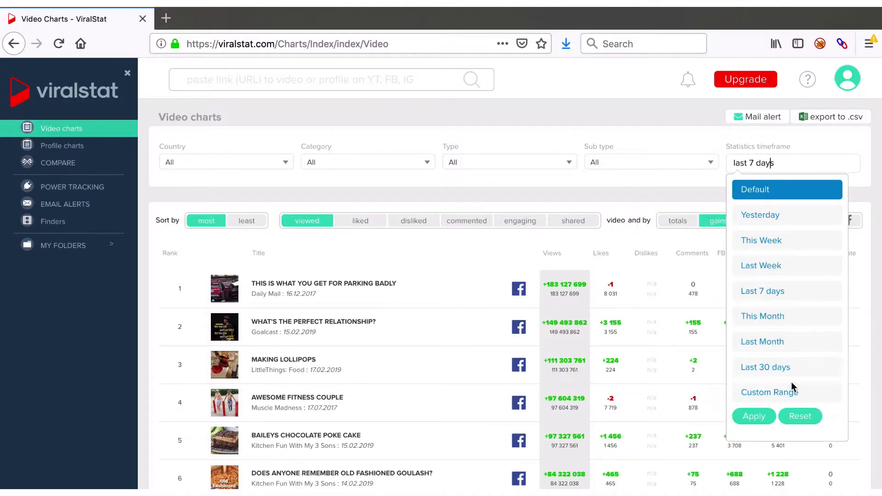
Apply the custom statistics range 14/02/2019 to 20/02/2019.
left_click(768, 392)
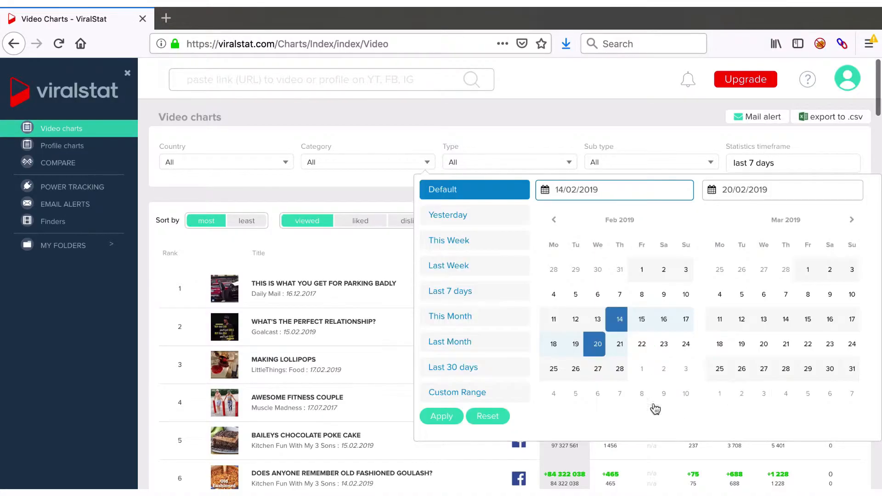
mouse_move(647, 196)
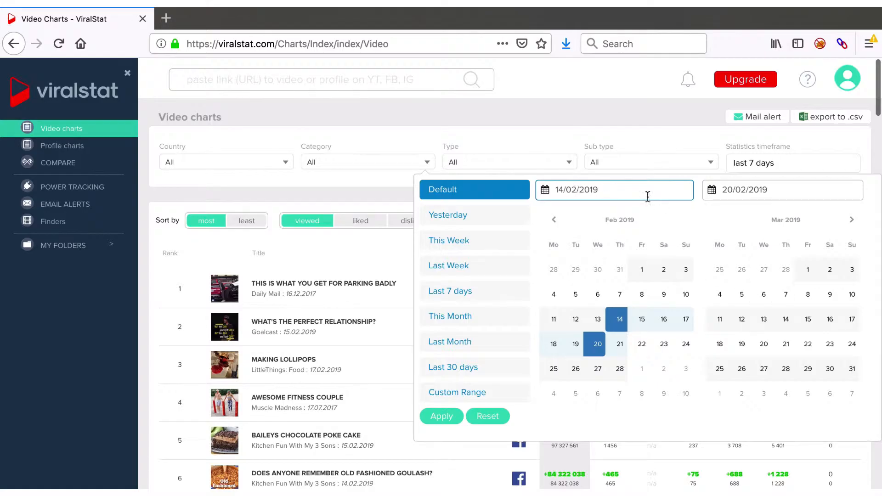
mouse_move(541, 148)
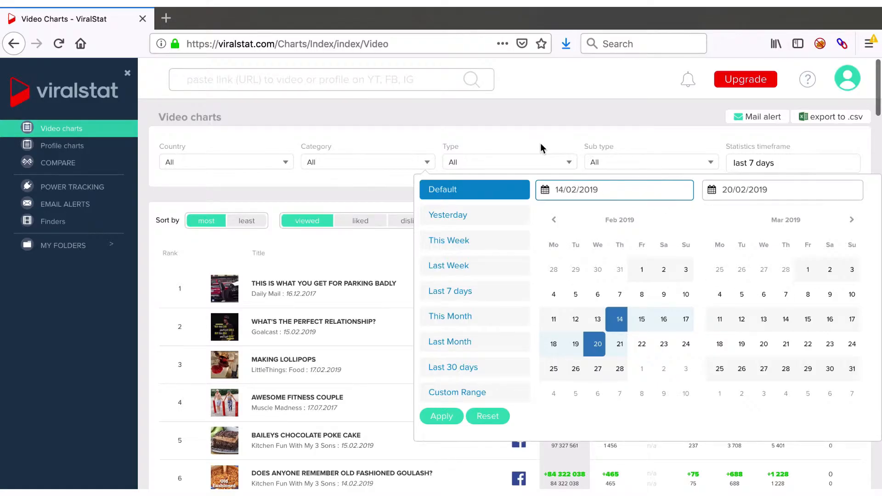
left_click(440, 416)
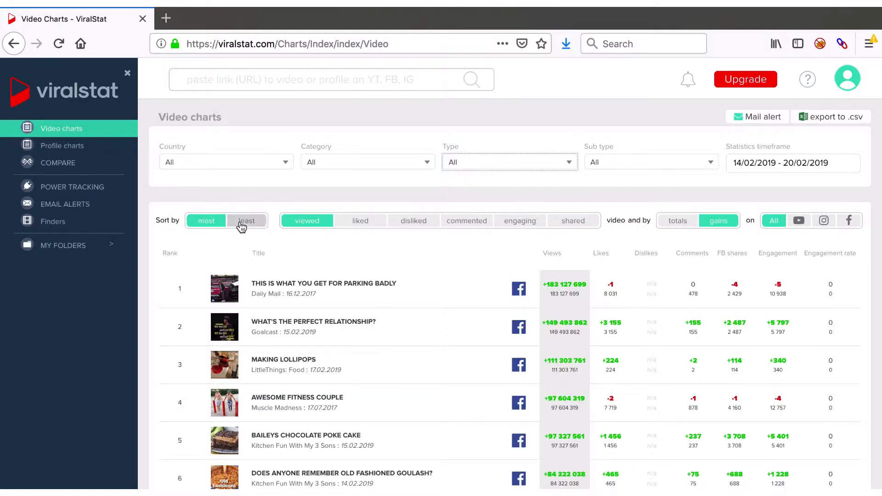
mouse_move(466, 220)
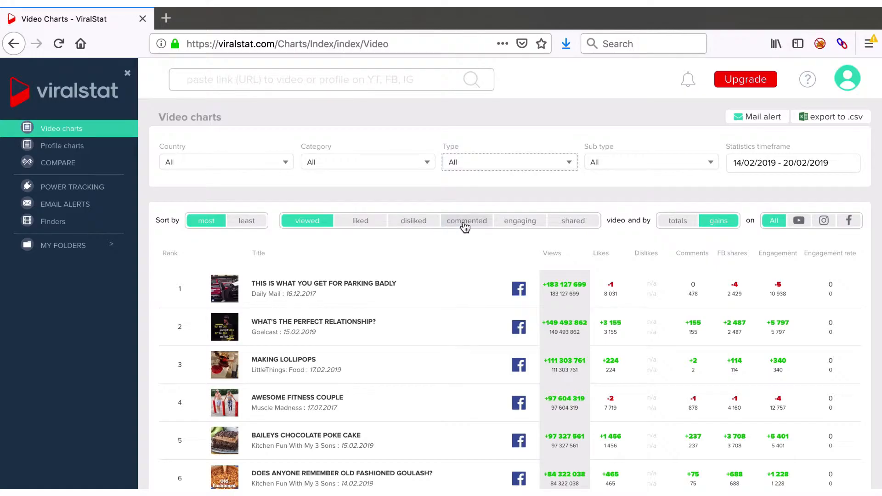
mouse_move(572, 221)
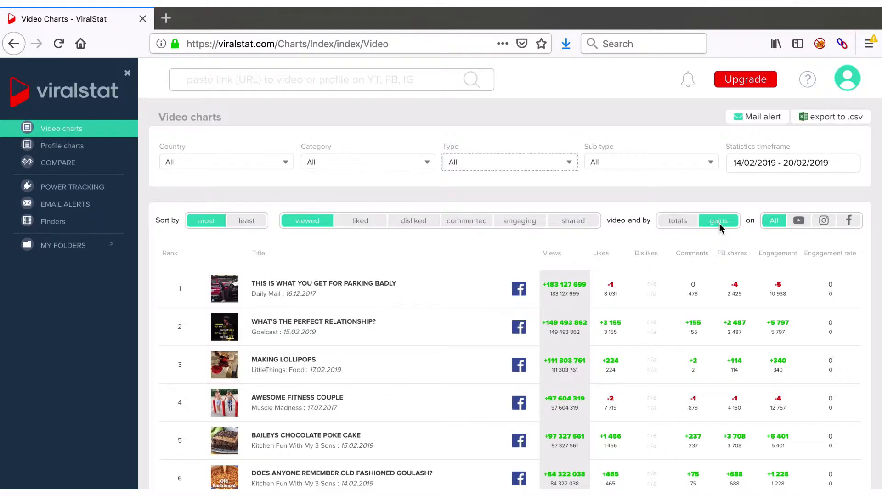
mouse_move(866, 224)
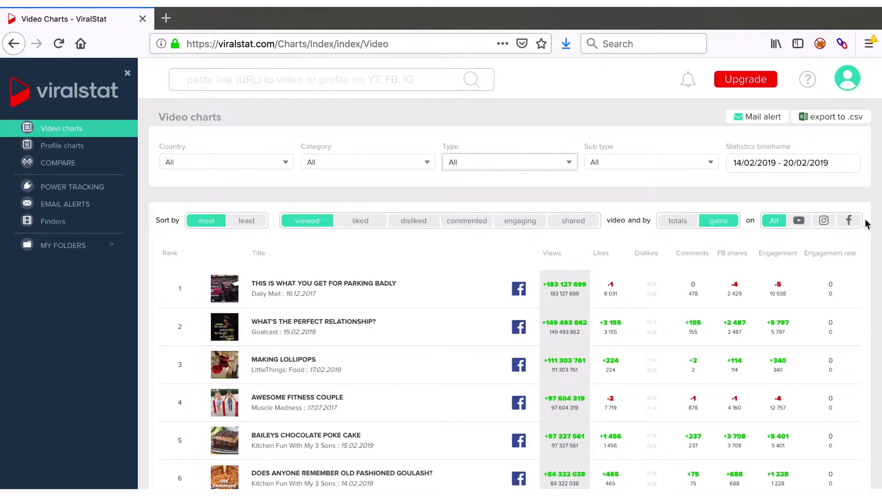
mouse_move(822, 220)
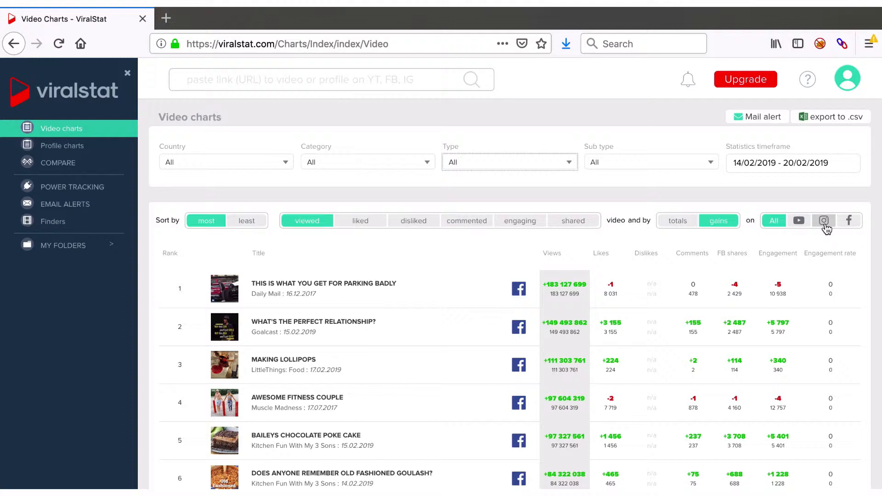
mouse_move(766, 232)
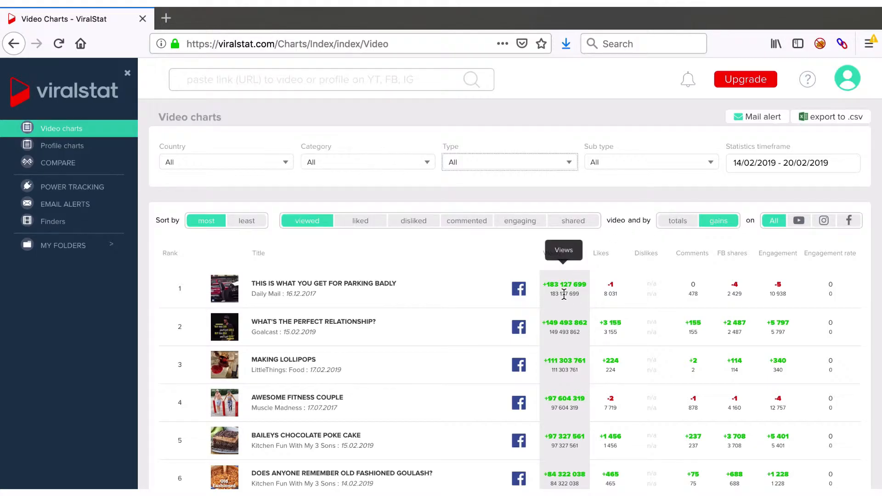
mouse_move(805, 166)
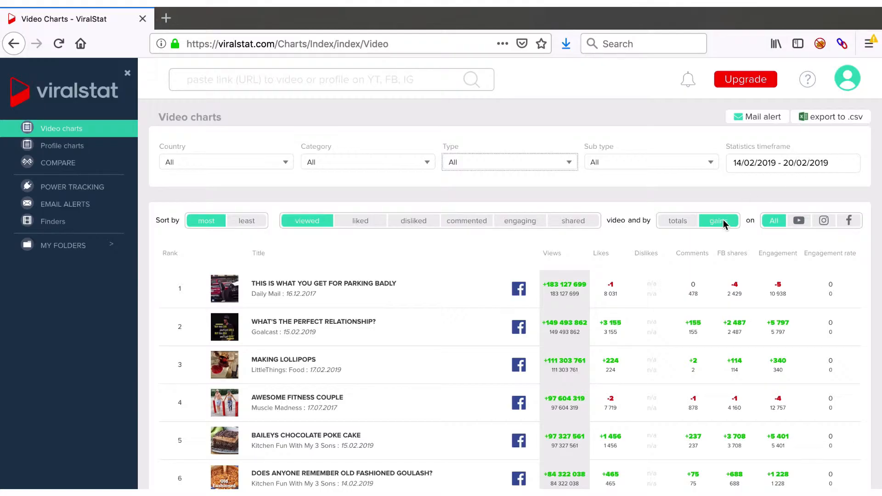
mouse_move(588, 288)
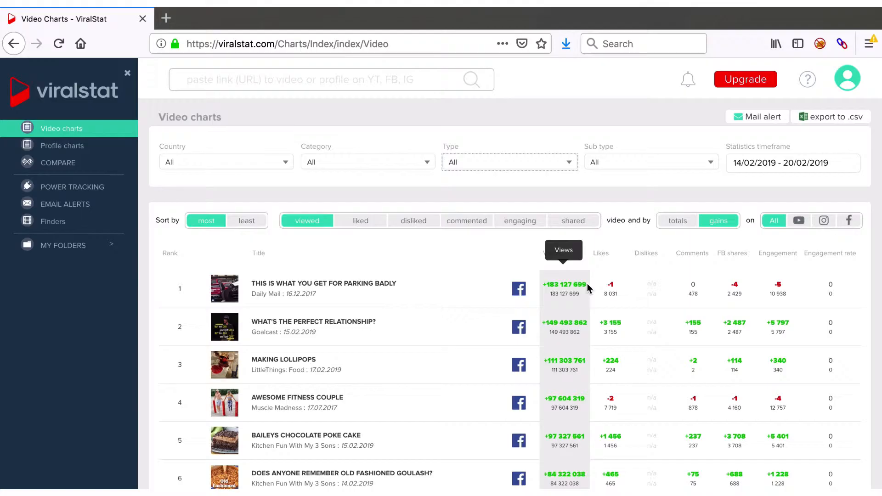
mouse_move(734, 166)
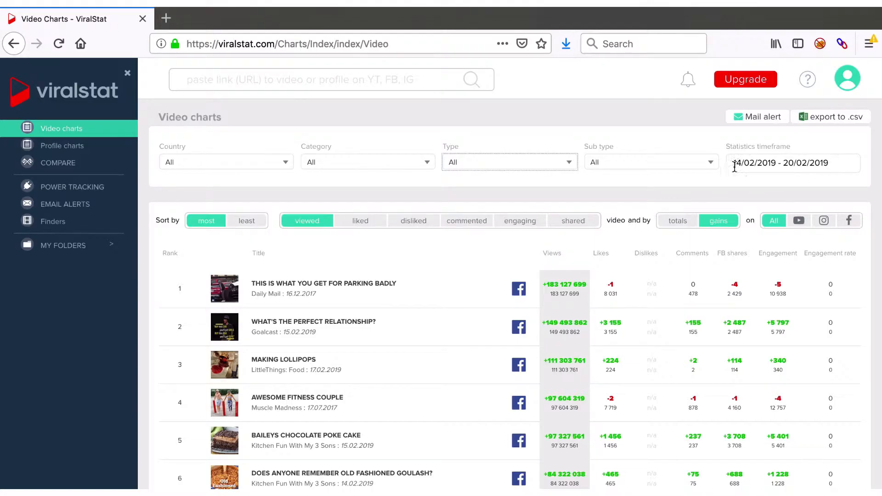
mouse_move(503, 201)
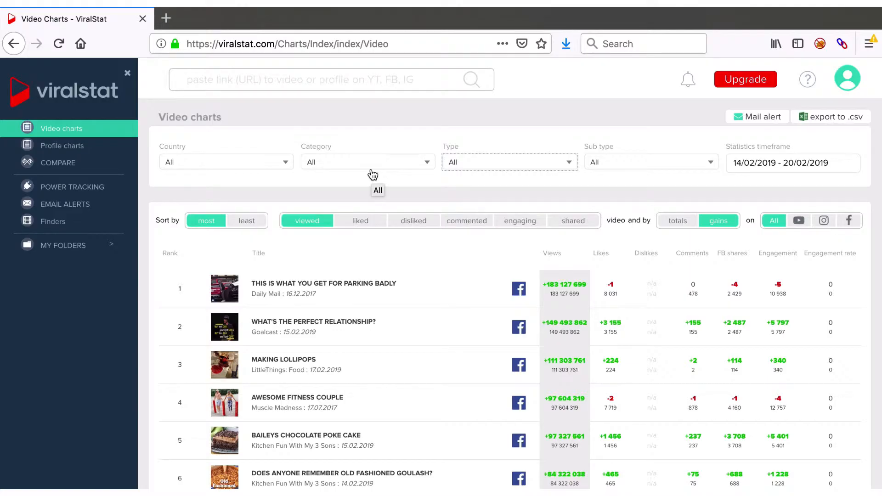
mouse_move(668, 200)
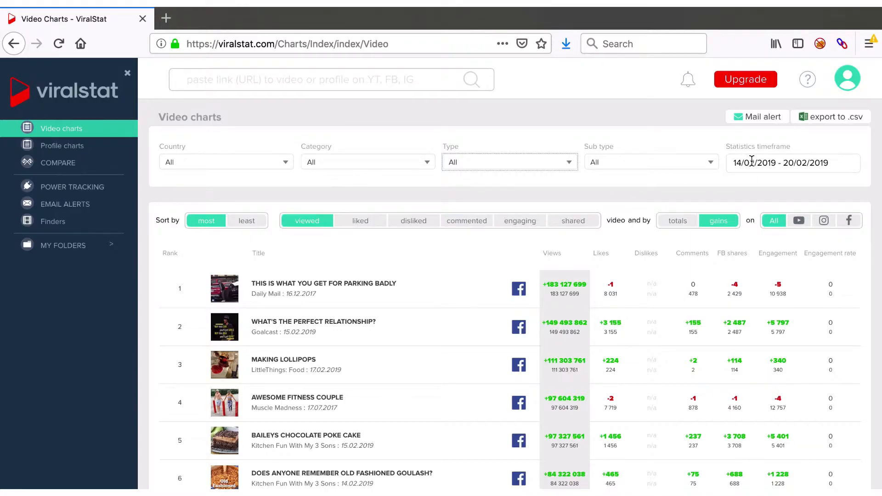
Set the timeframe to Yesterday (19/02–20/02/2019) and rank videos by total views.
left_click(791, 164)
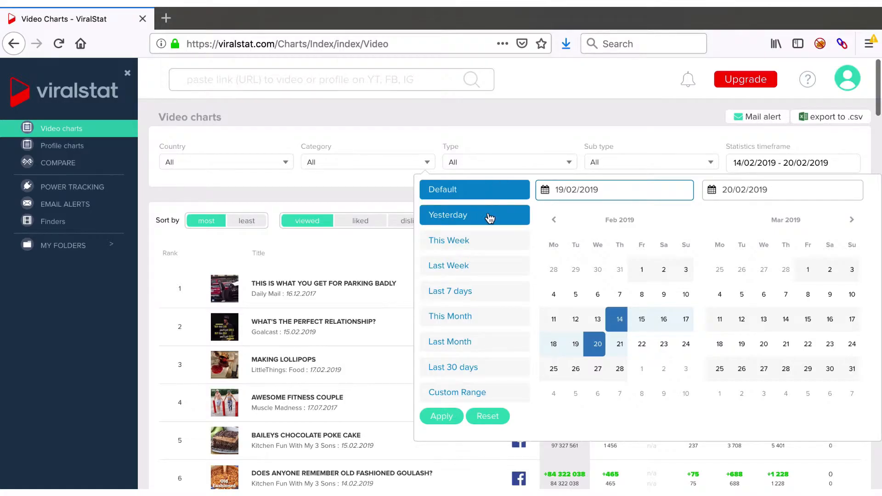
left_click(474, 215)
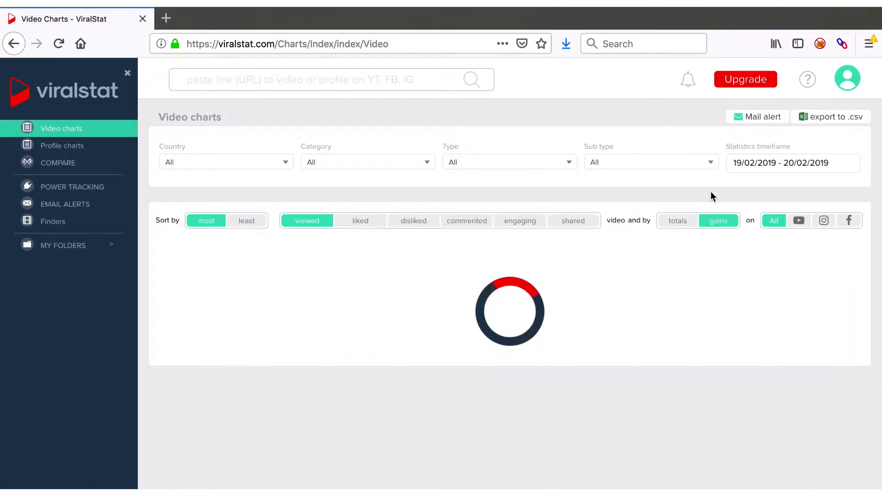
left_click(676, 220)
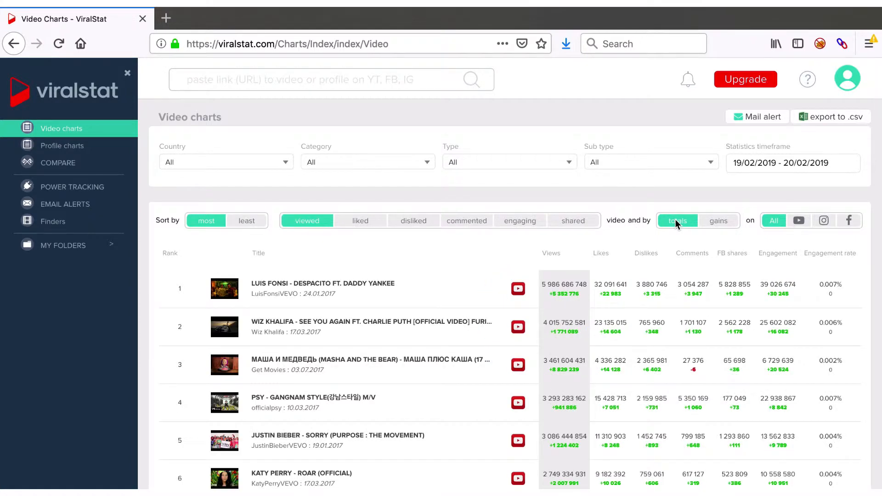
mouse_move(673, 224)
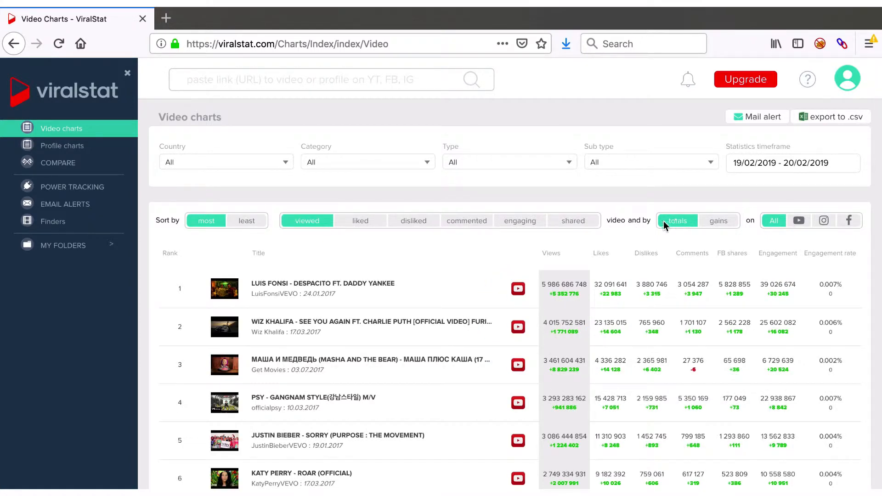
Switch to Facebook videos ranked by totals and search the Country list for India.
left_click(225, 162)
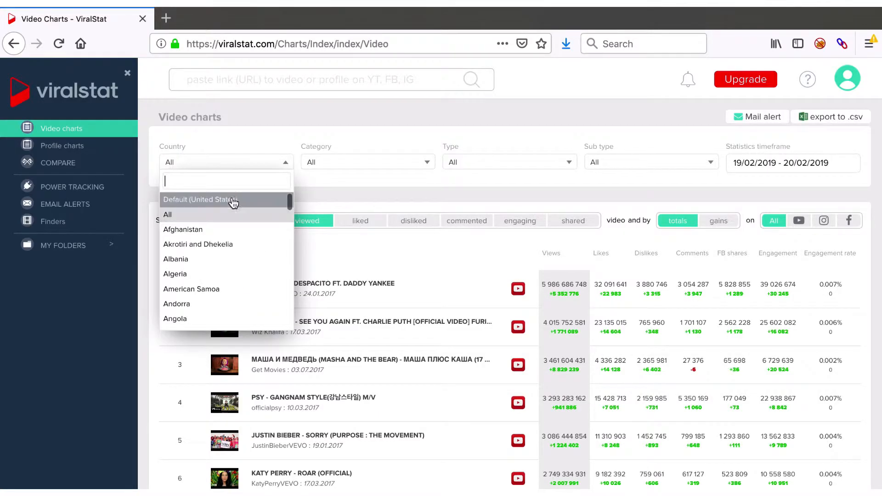
left_click(198, 199)
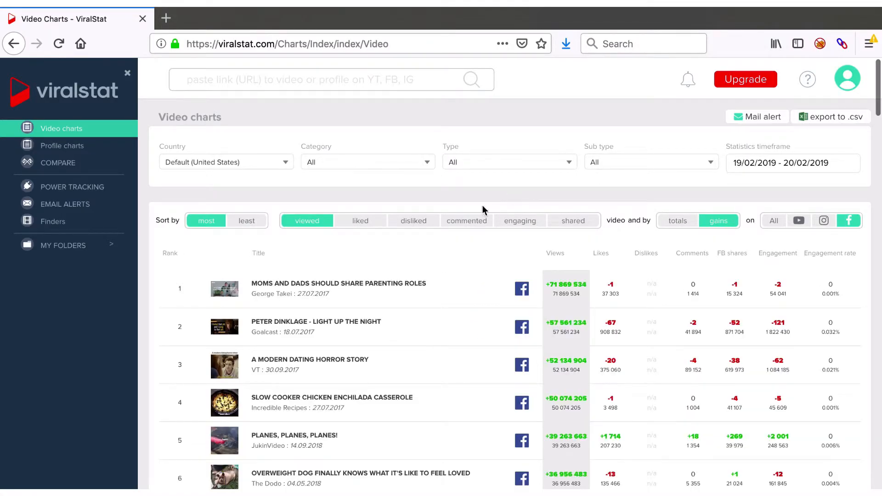
mouse_move(402, 272)
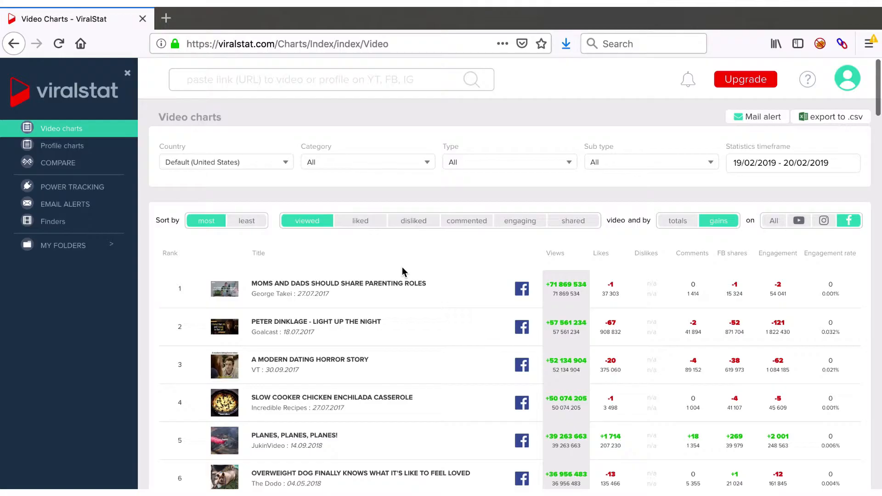
mouse_move(683, 240)
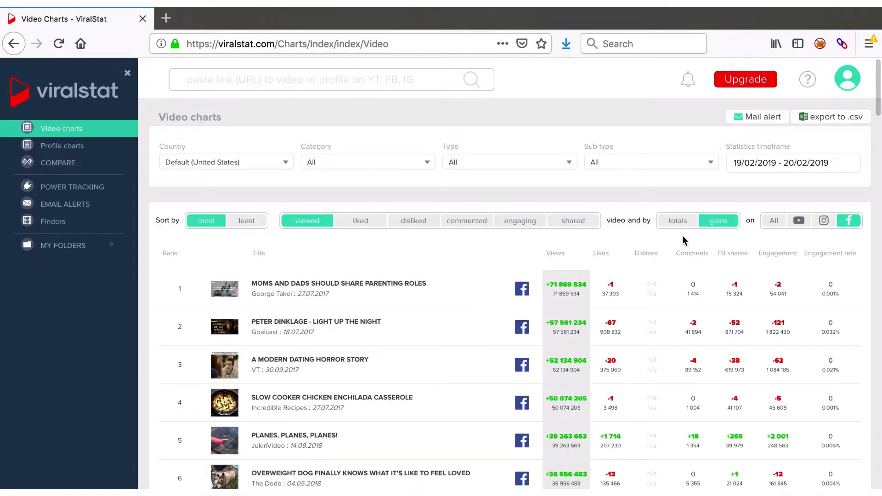
left_click(677, 220)
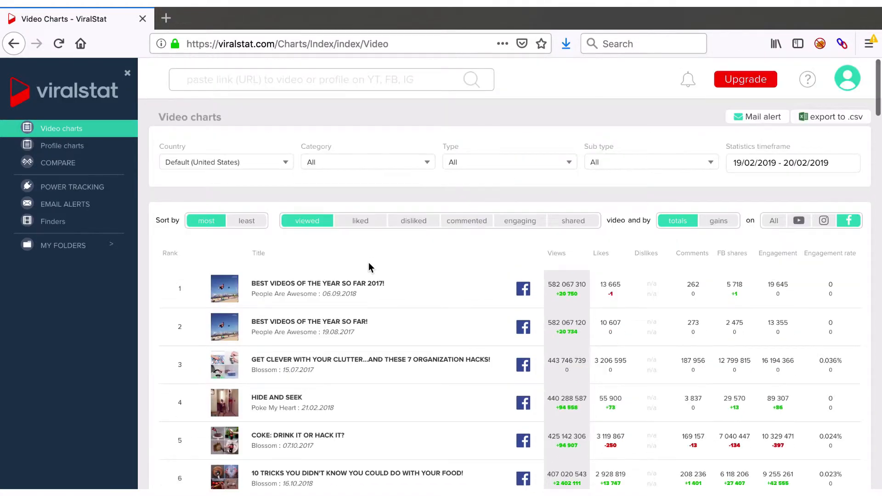
mouse_move(274, 171)
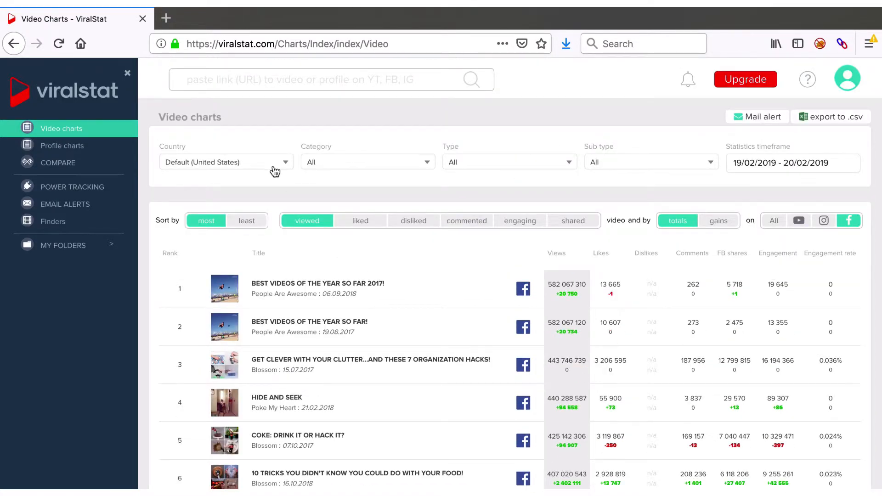
type("ind")
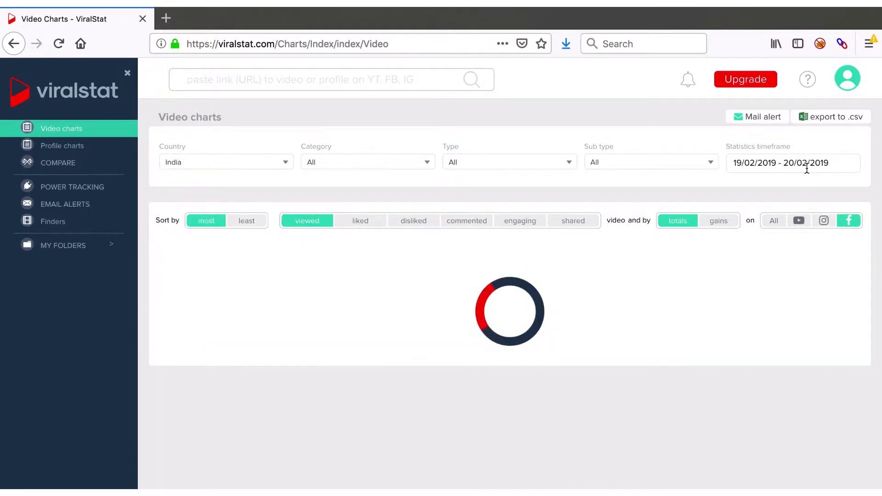
Rank India's YouTube videos for 01/01/2019–31/01/2019 by view gains and review the list.
left_click(791, 164)
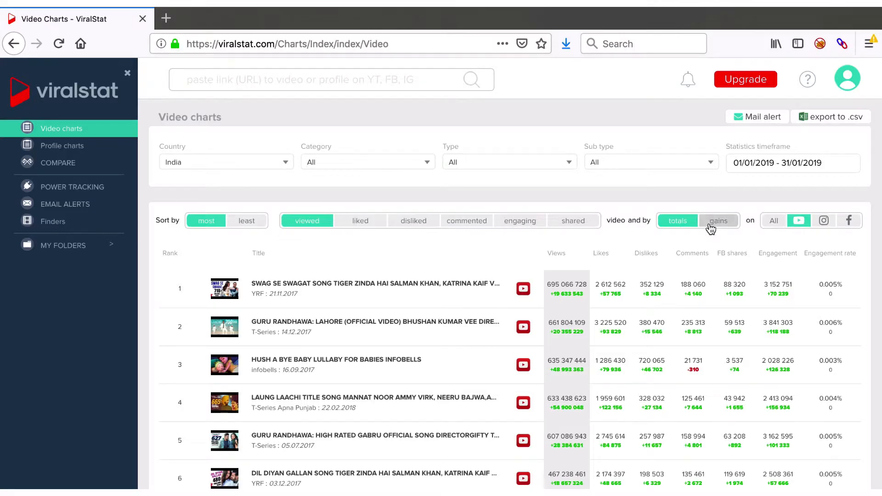
left_click(717, 221)
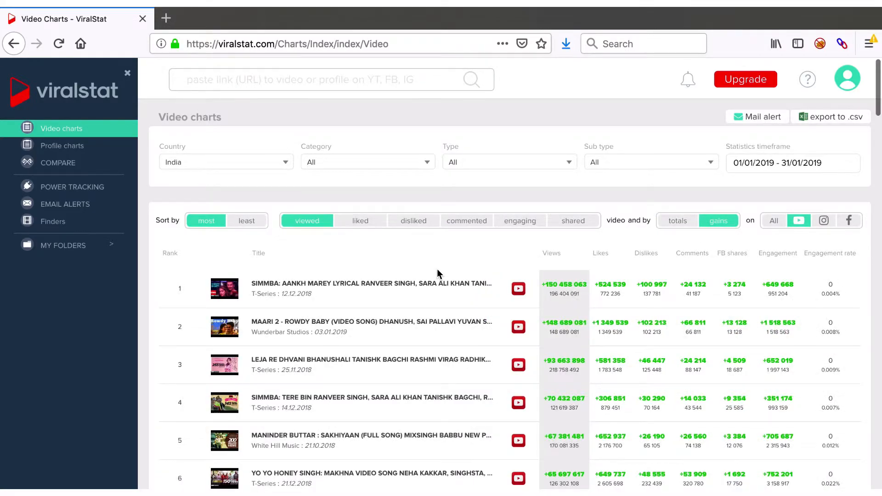
scroll("down", 3)
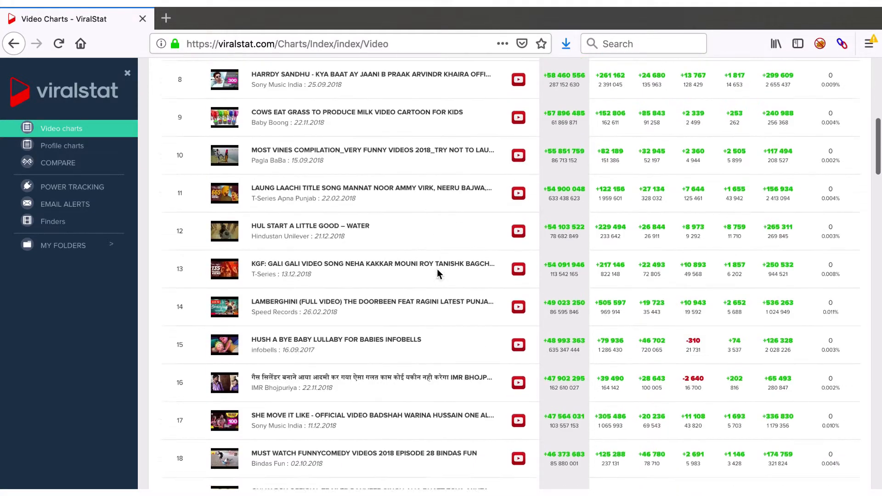
scroll("down", 3)
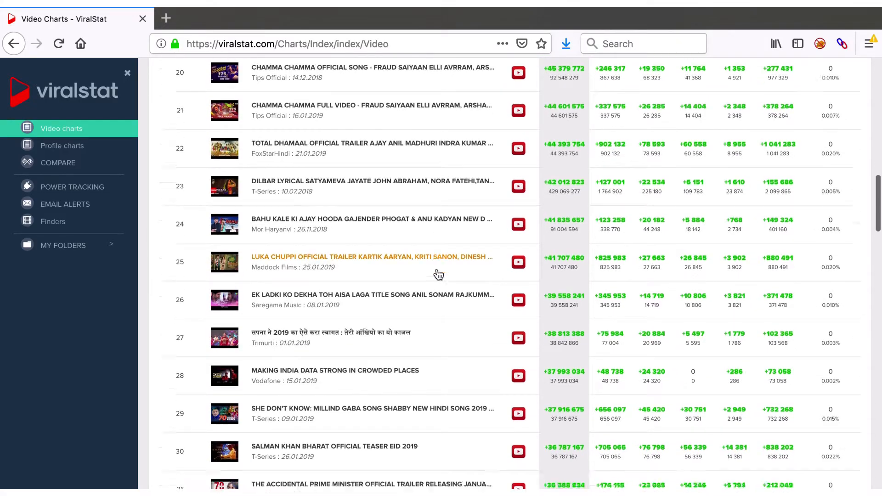
scroll("down", 3)
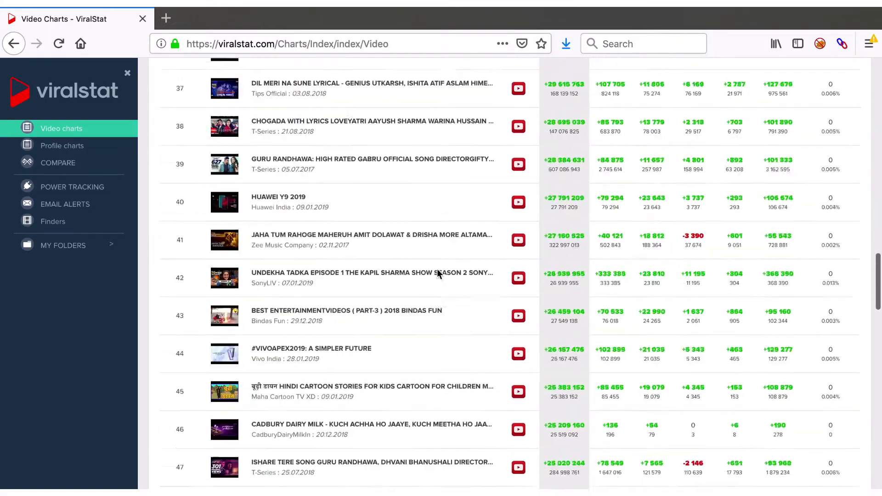
scroll("down", 3)
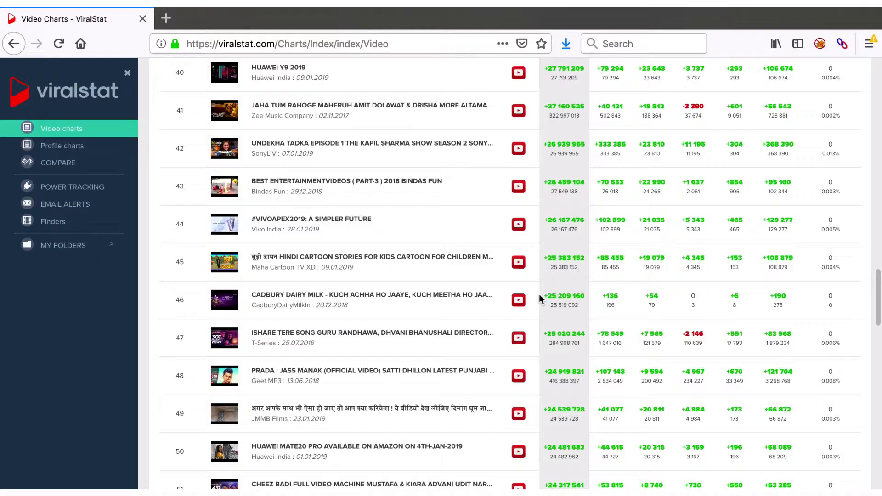
mouse_move(563, 295)
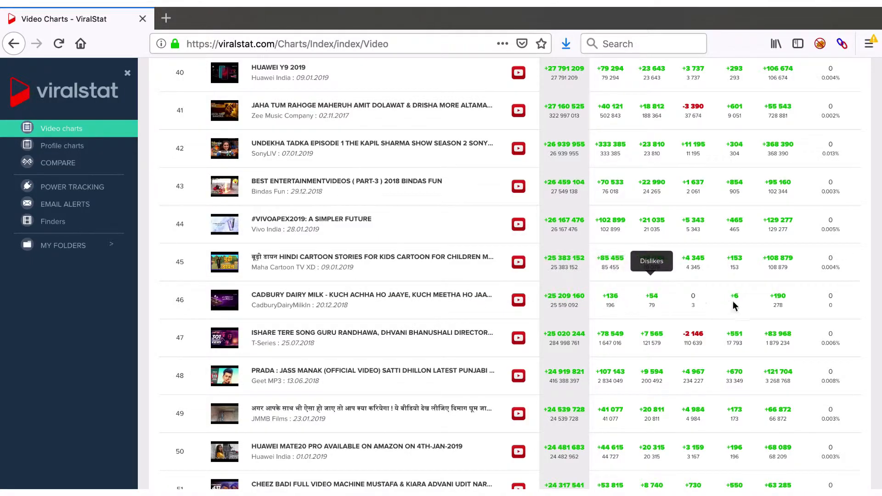
mouse_move(274, 305)
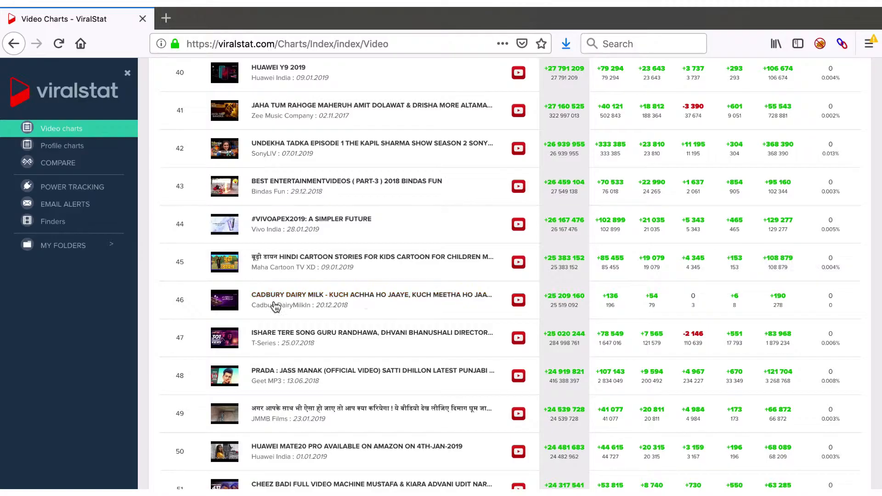
scroll("up", 3)
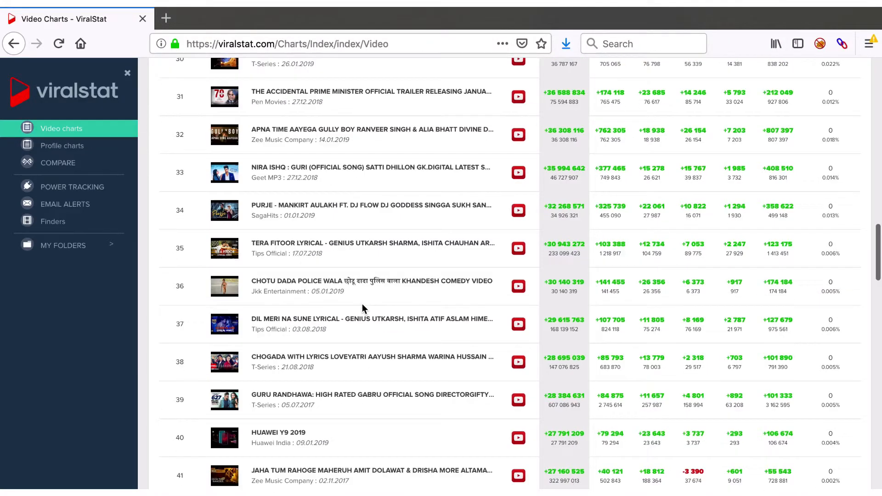
scroll("up", 3)
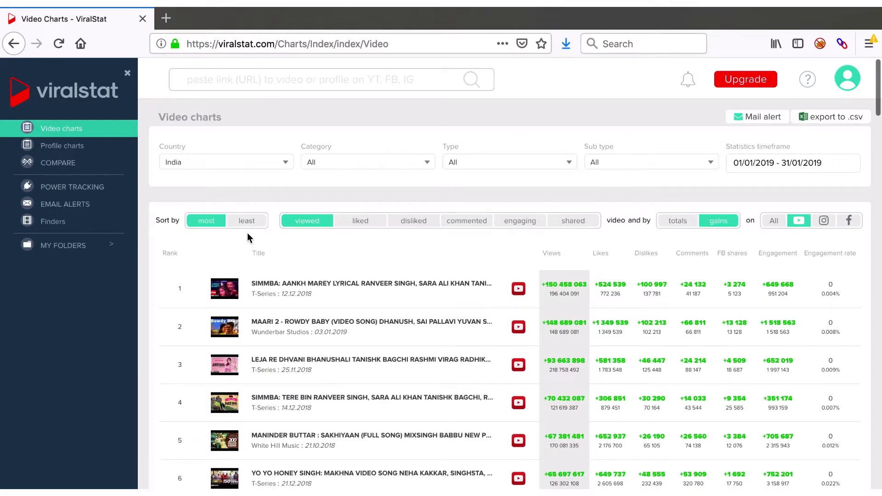
mouse_move(543, 236)
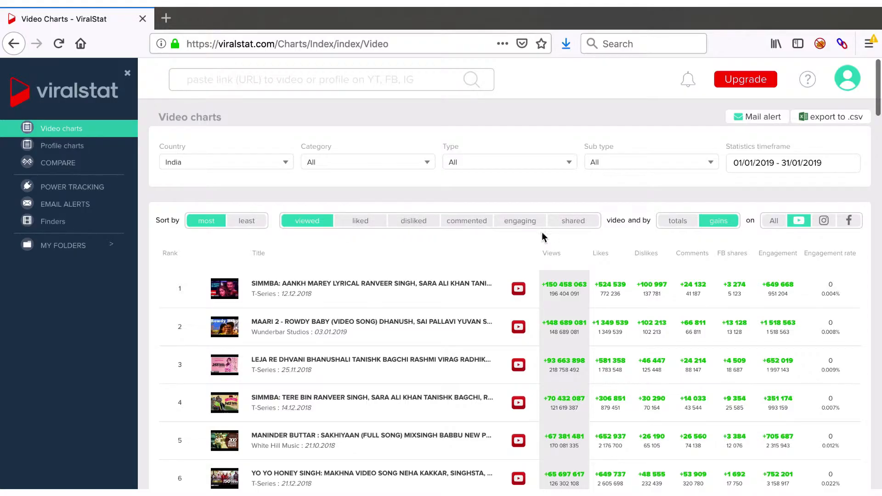
mouse_move(467, 221)
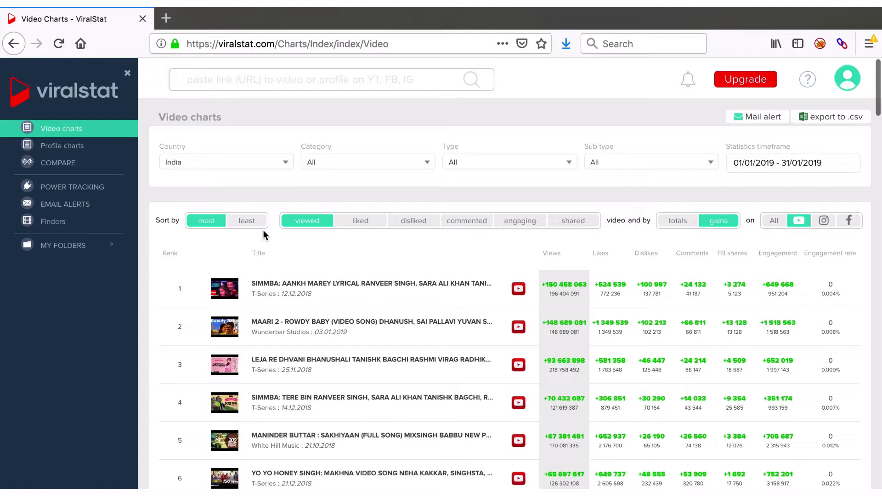
mouse_move(244, 239)
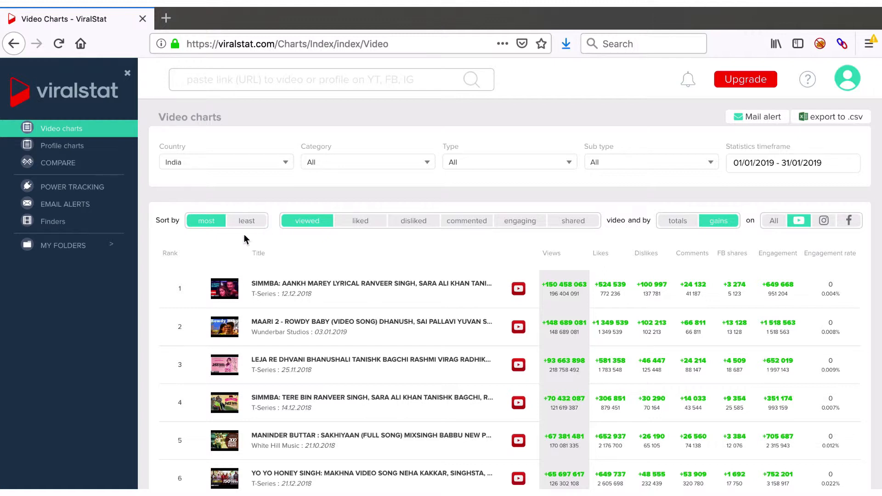
Sort the January 2019 chart by least view gains and review the re-ordered list.
left_click(247, 221)
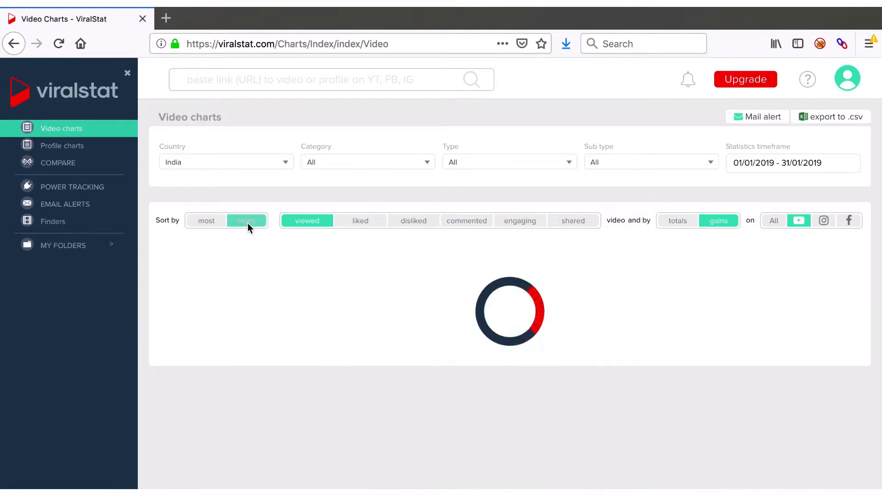
left_click(246, 219)
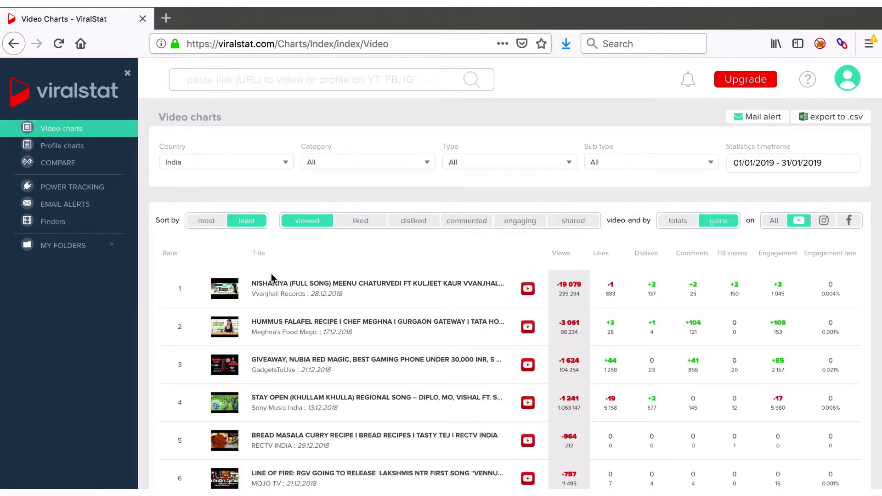
mouse_move(456, 243)
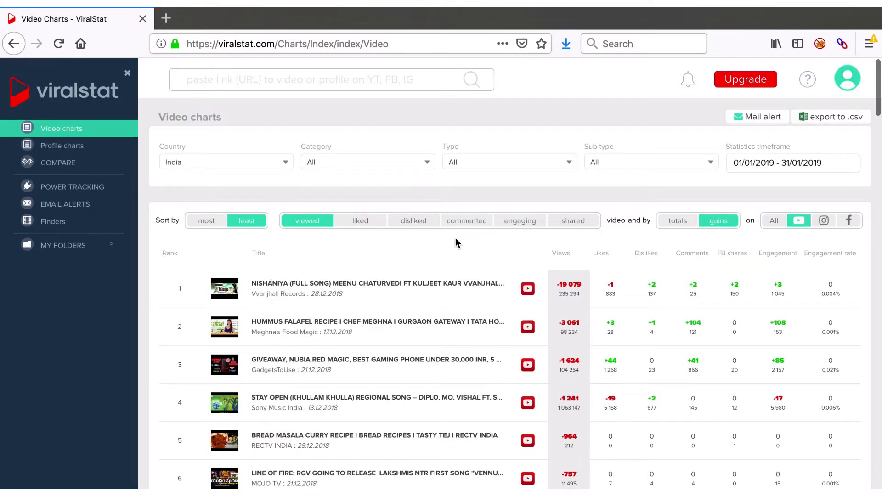
mouse_move(519, 220)
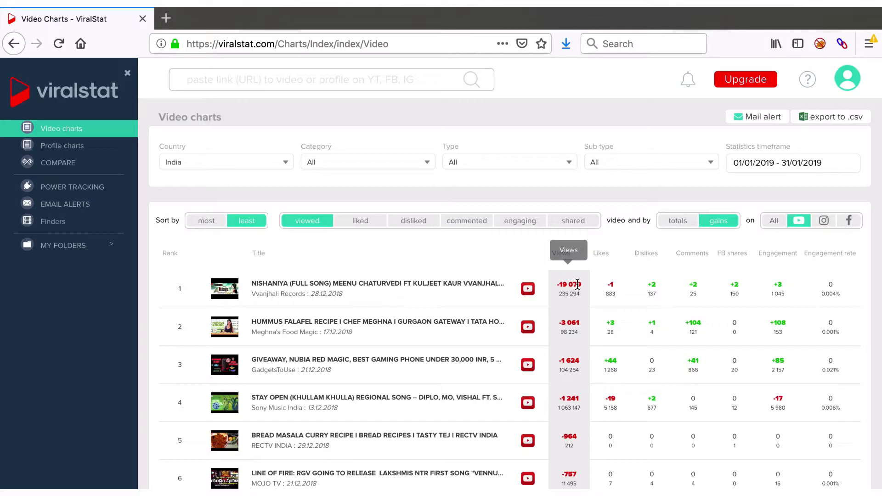
mouse_move(365, 304)
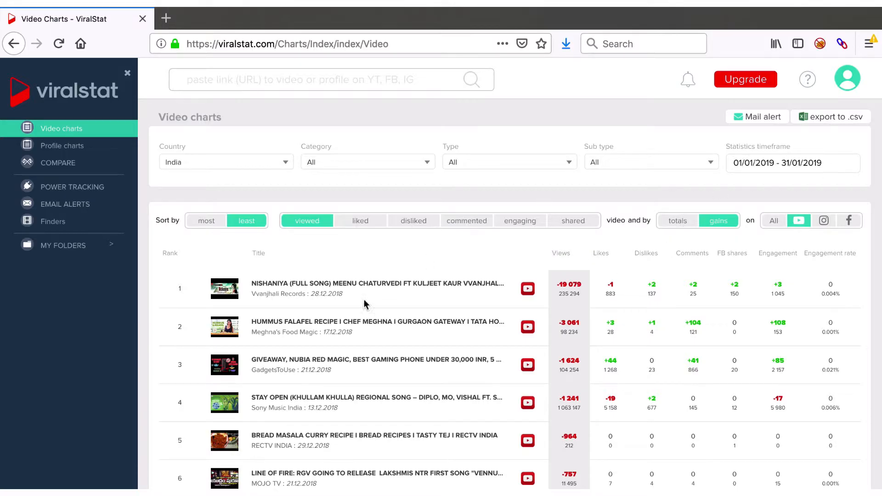
scroll("down", 3)
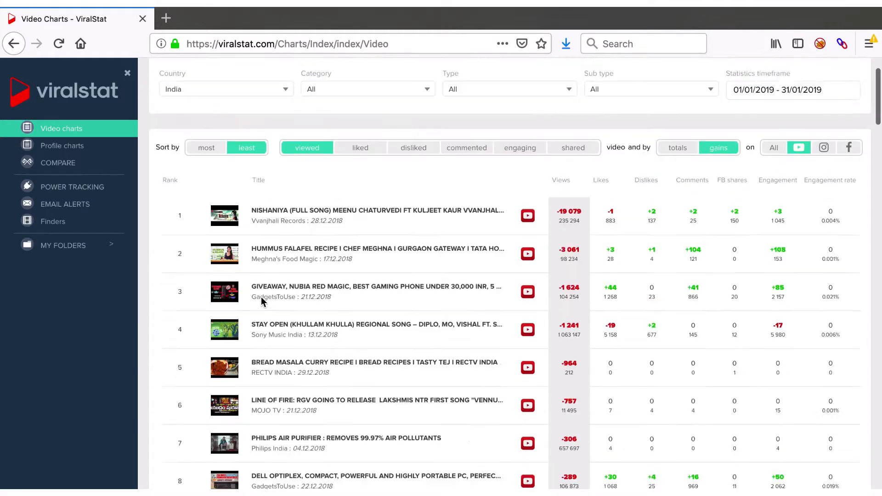
scroll("up", 3)
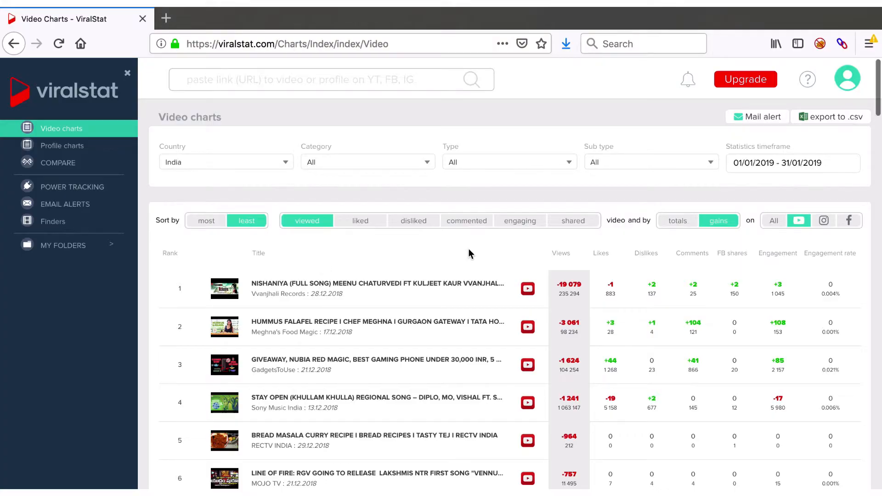
Sort by most gains and switch the metric to likes.
left_click(206, 221)
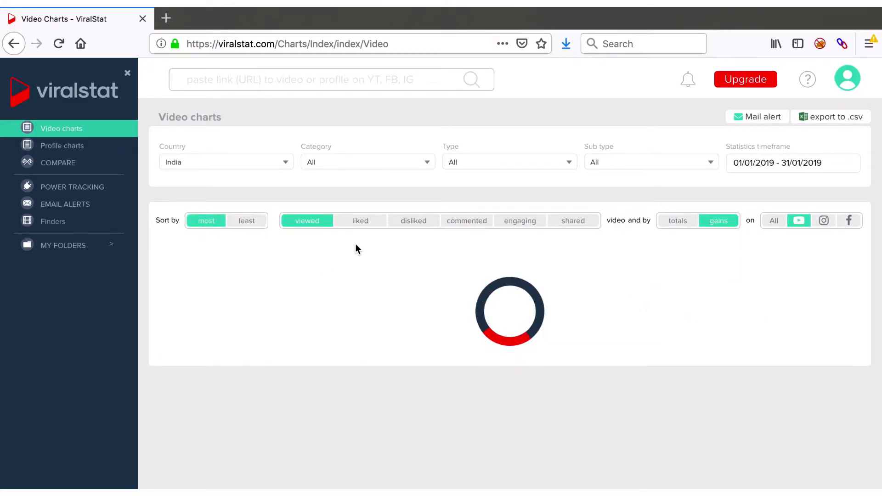
left_click(359, 220)
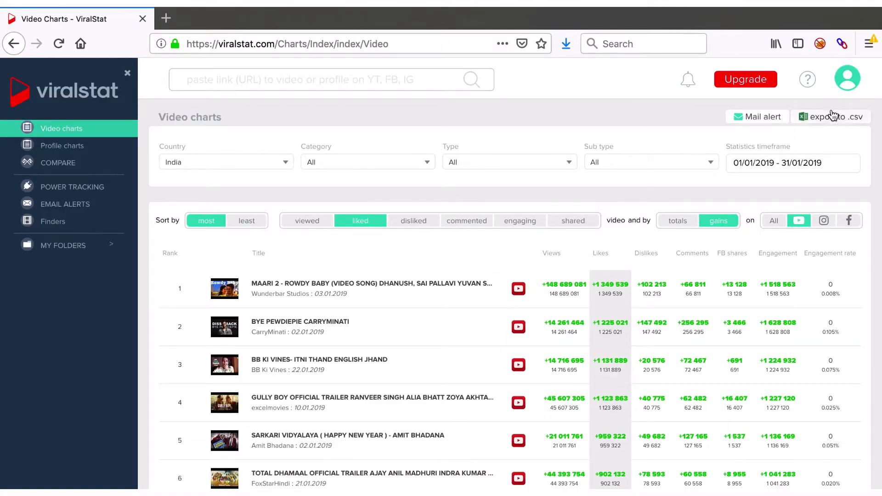
mouse_move(379, 131)
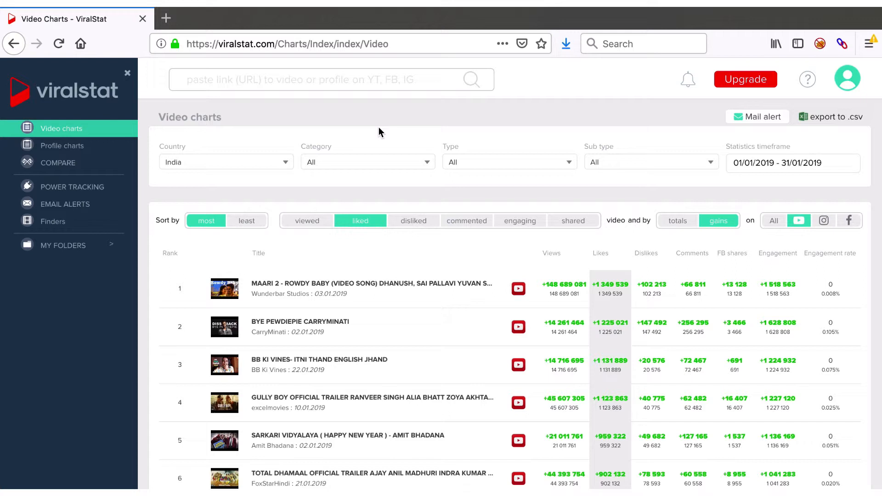
Export the chart and save it as Video_charts_20190101-20190131.csv.
left_click(830, 117)
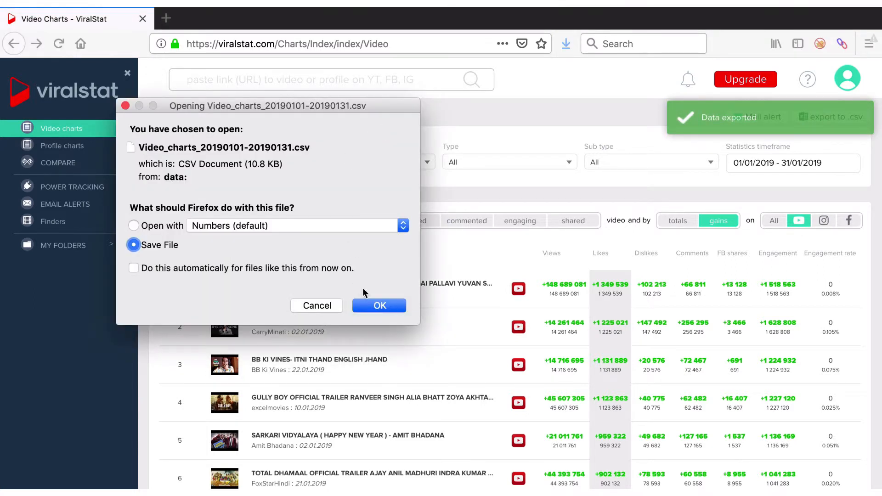
left_click(378, 305)
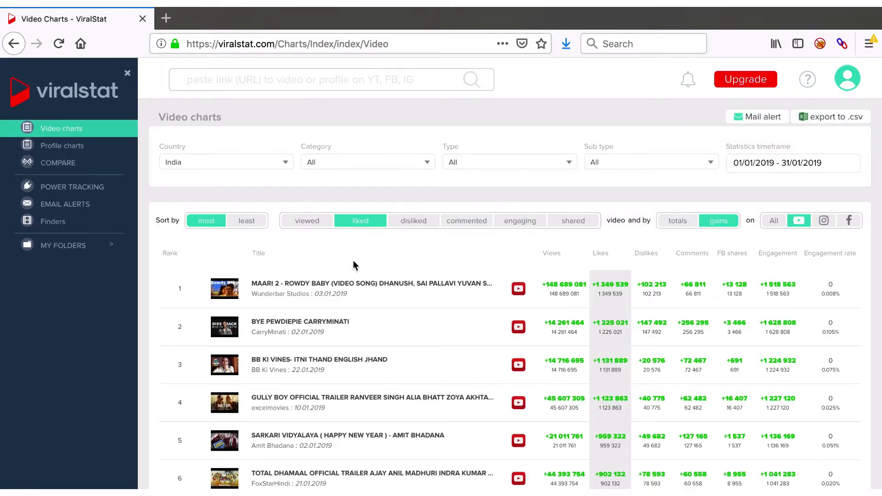
mouse_move(444, 207)
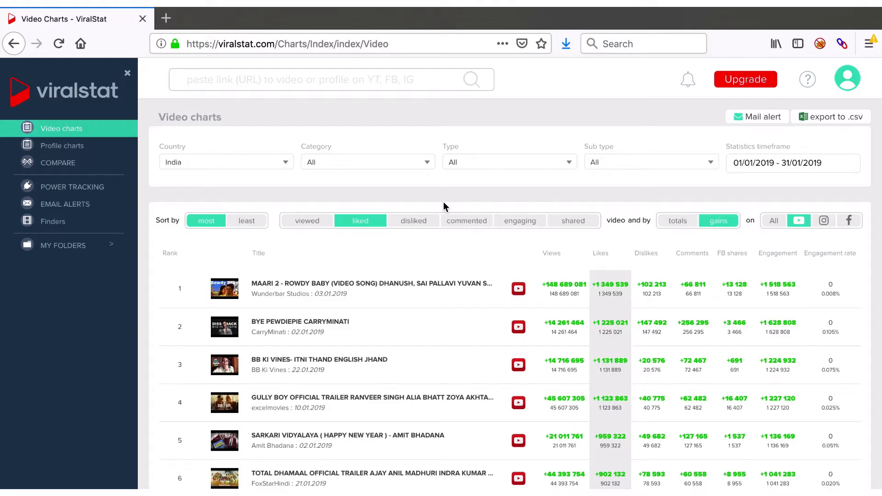
mouse_move(760, 117)
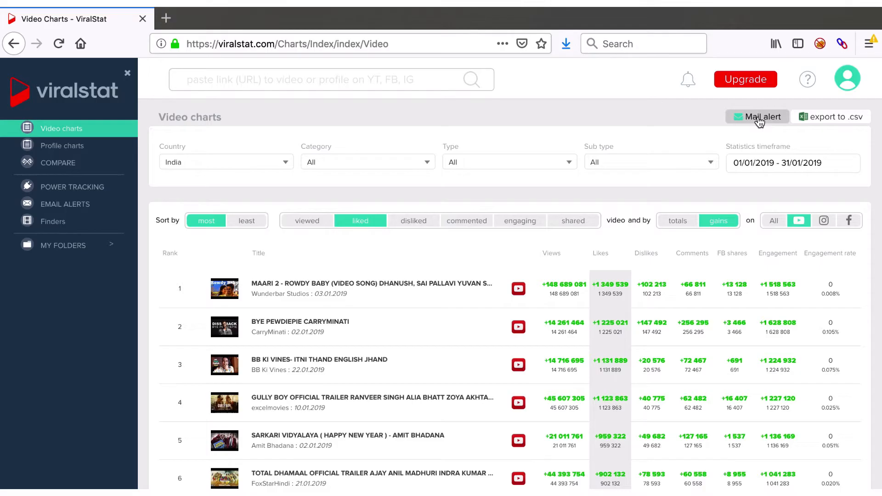
Create a mail alert sending weekly and covering the last 7 days.
left_click(757, 117)
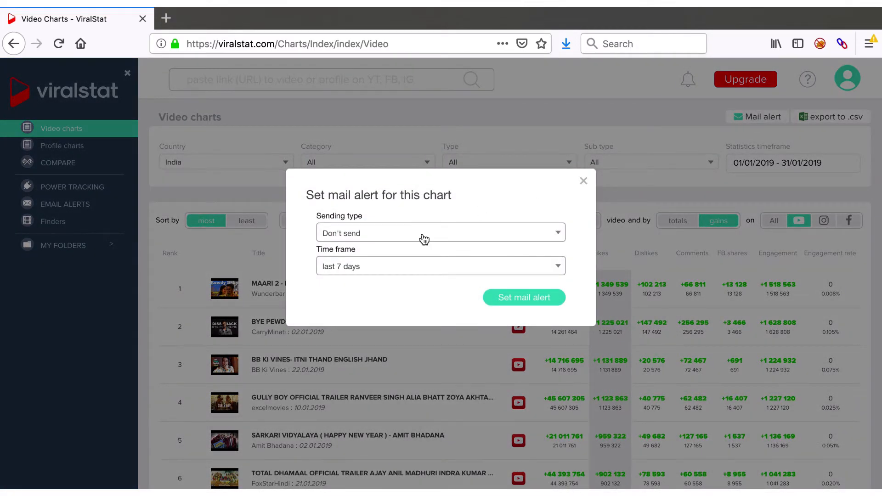
left_click(440, 233)
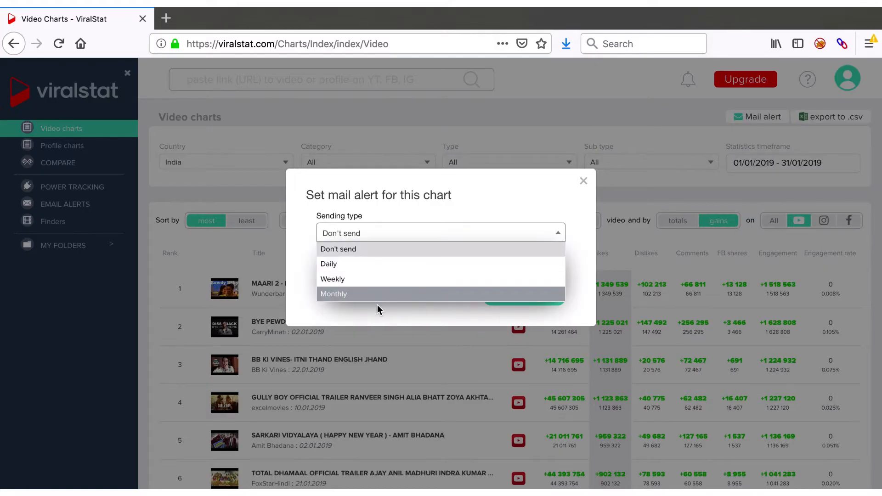
left_click(332, 279)
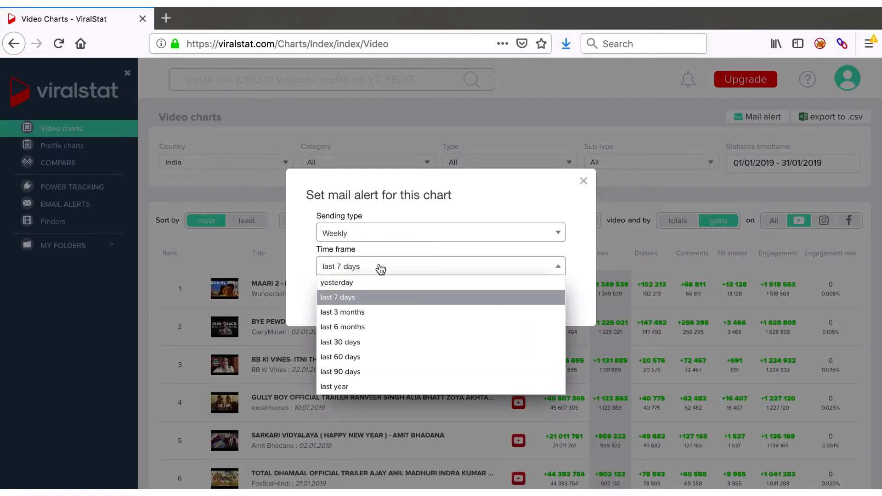
mouse_move(366, 307)
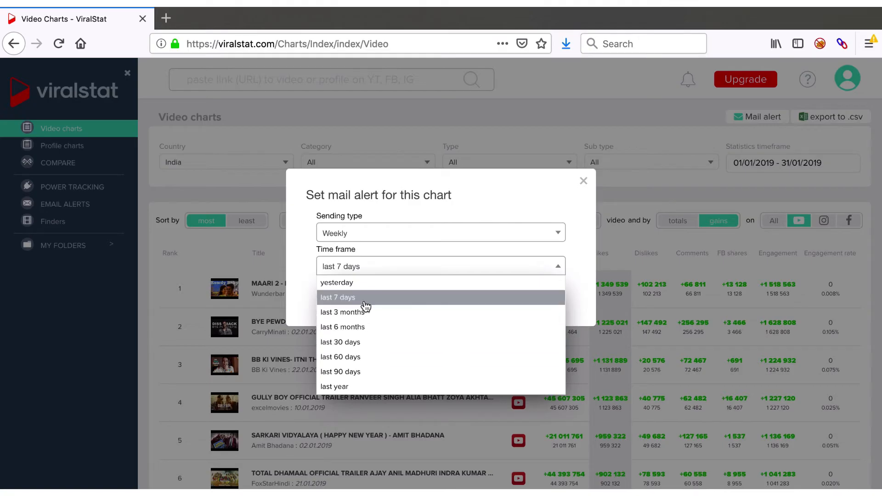
left_click(338, 297)
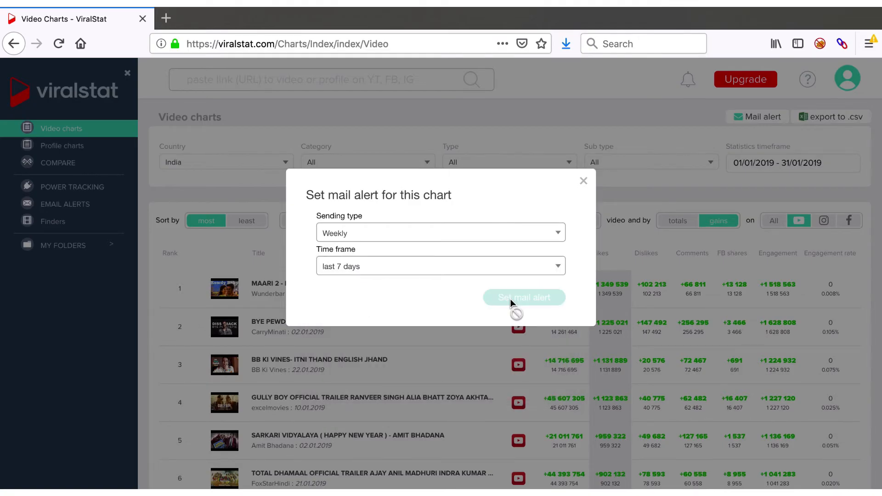
left_click(523, 297)
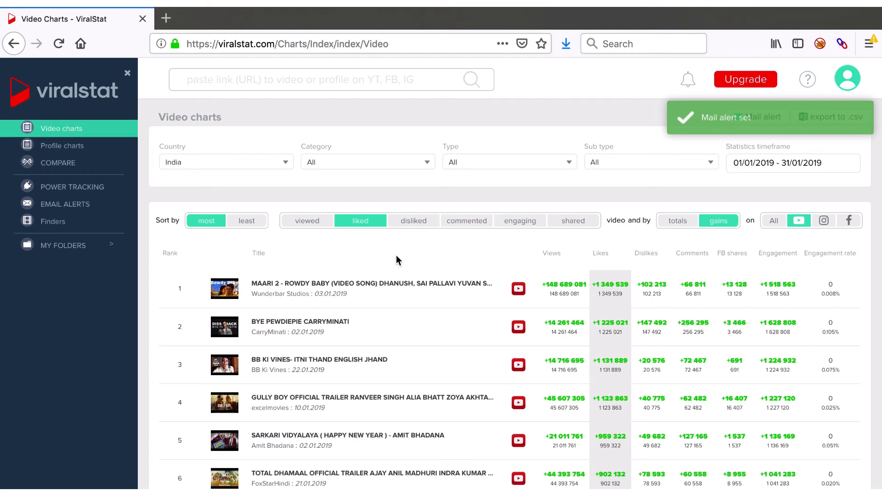
mouse_move(685, 248)
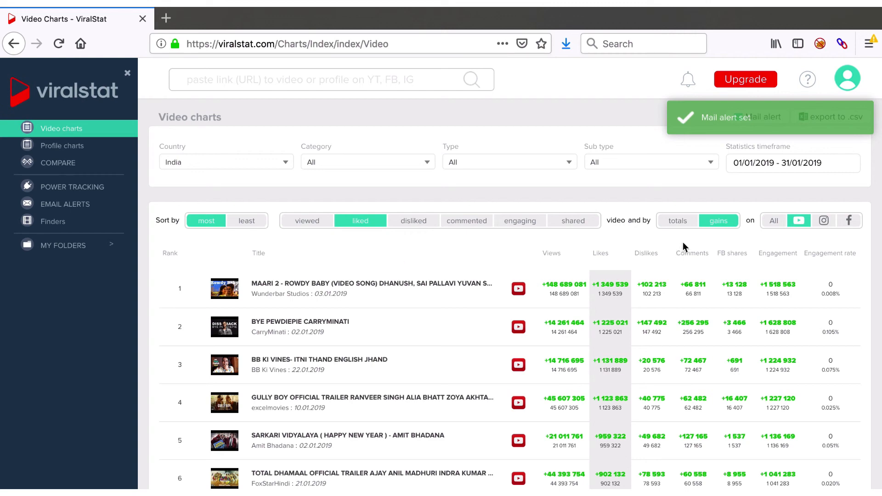